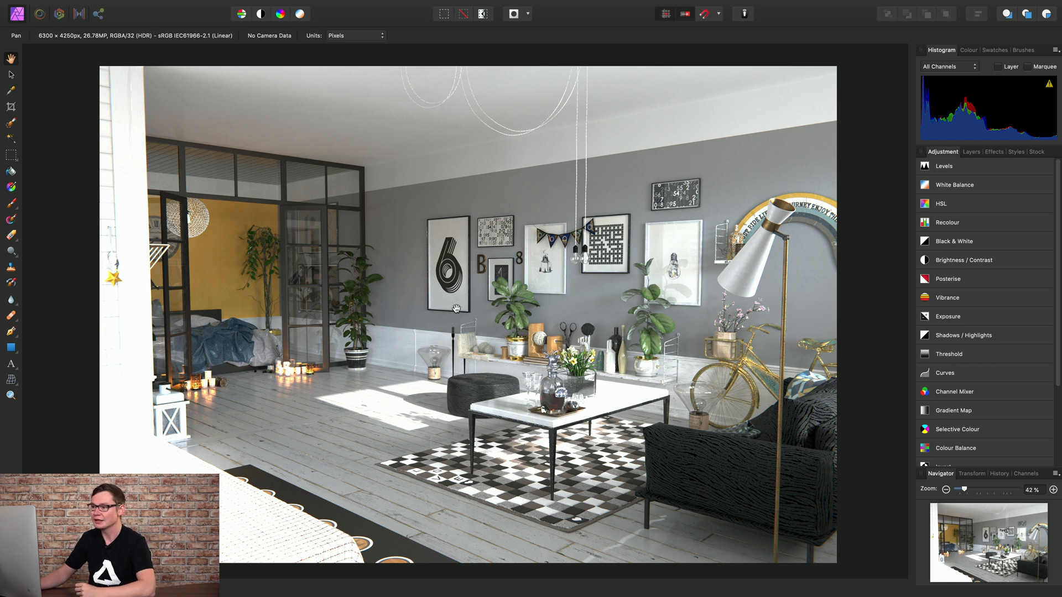
pyautogui.moveTo(553, 280)
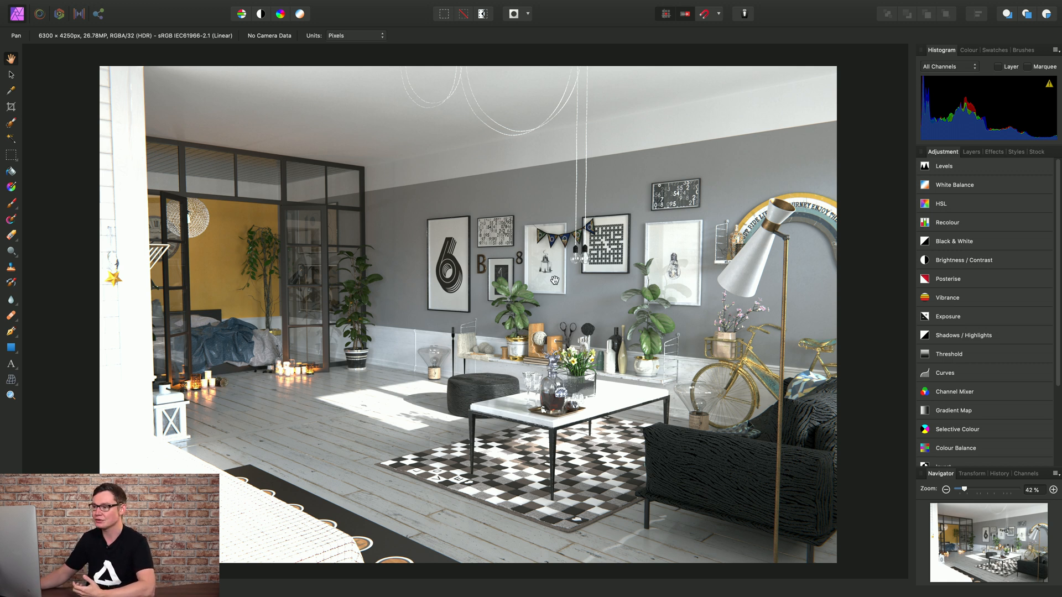
pyautogui.moveTo(542, 360)
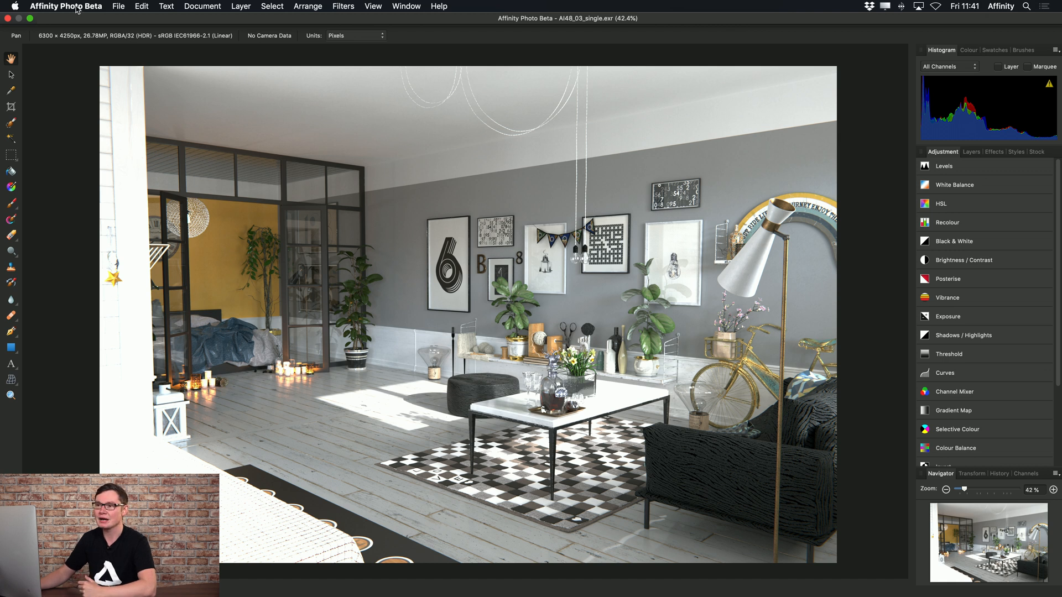
# Step: Browse the menus, then open Preferences from the Affinity Photo Beta menu at the Colour category
pyautogui.click(65, 6)
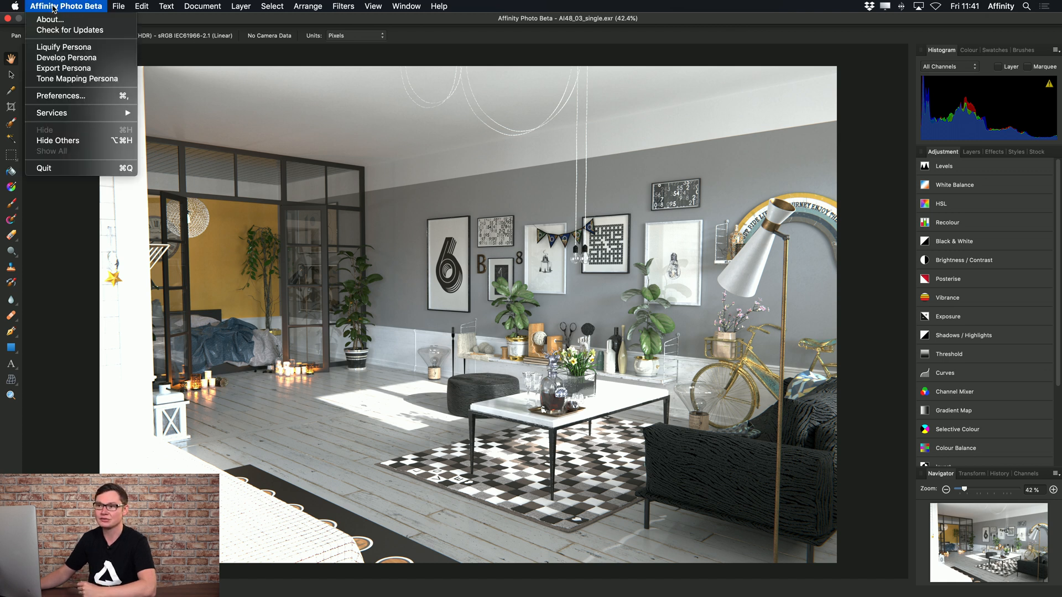
pyautogui.click(141, 6)
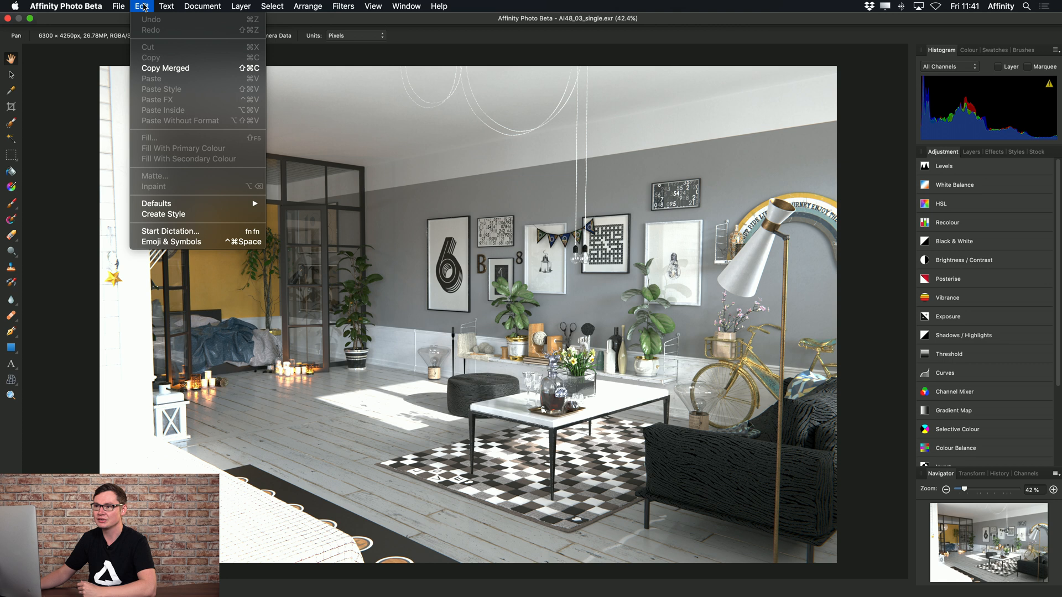
pyautogui.click(65, 6)
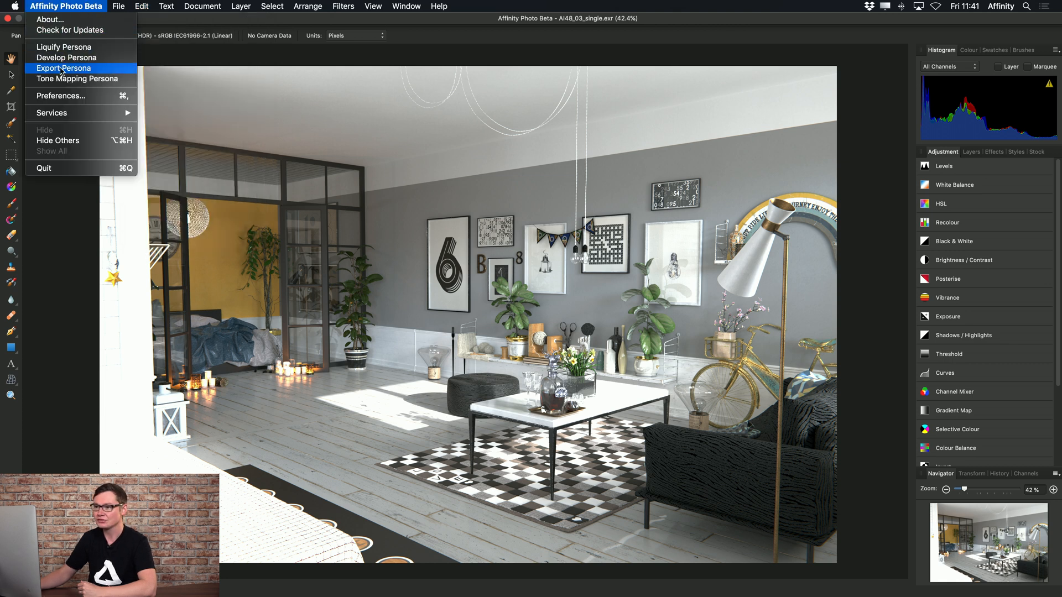
pyautogui.moveTo(68, 95)
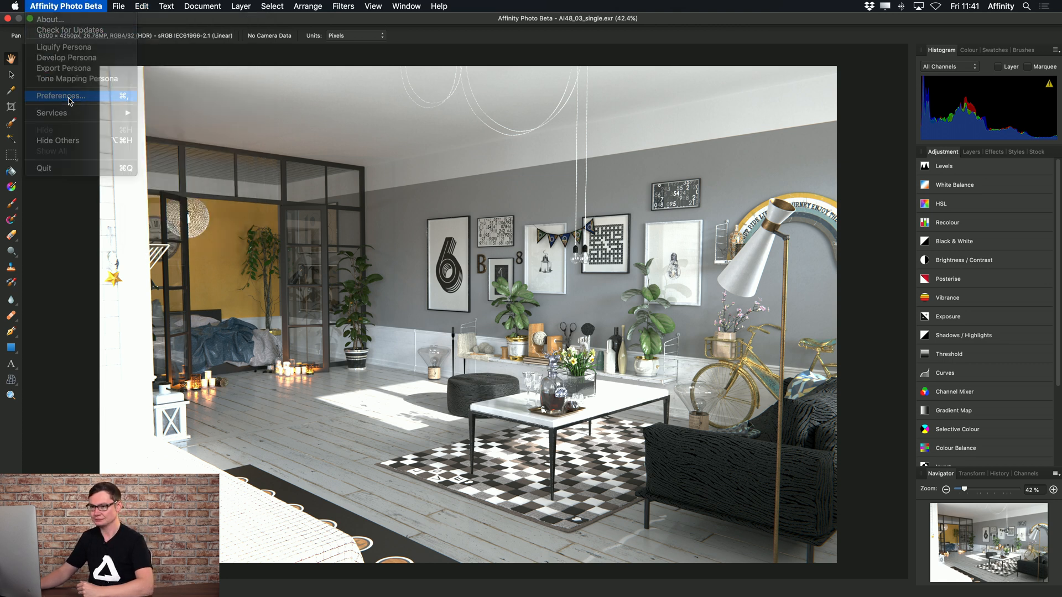
pyautogui.click(60, 96)
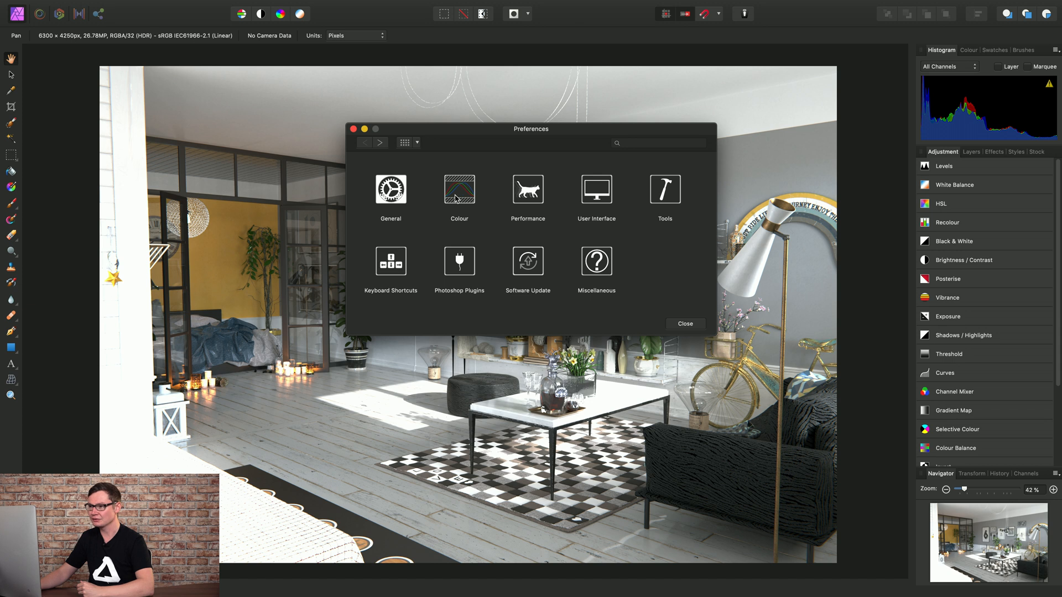
pyautogui.click(459, 190)
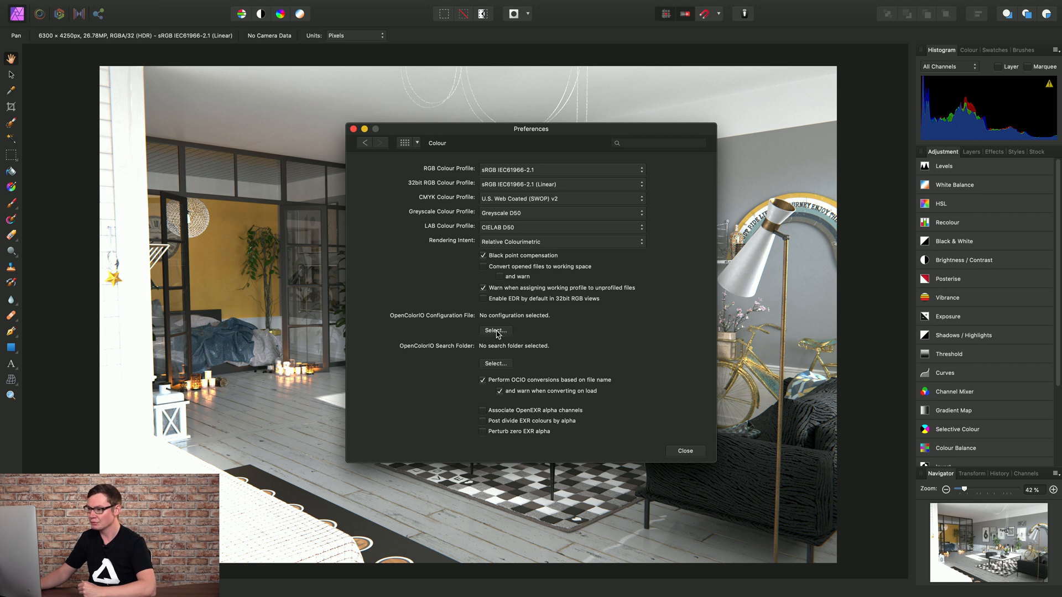
# Step: Choose config.ocio from the blender folder as the OpenColorIO configuration file
pyautogui.click(495, 331)
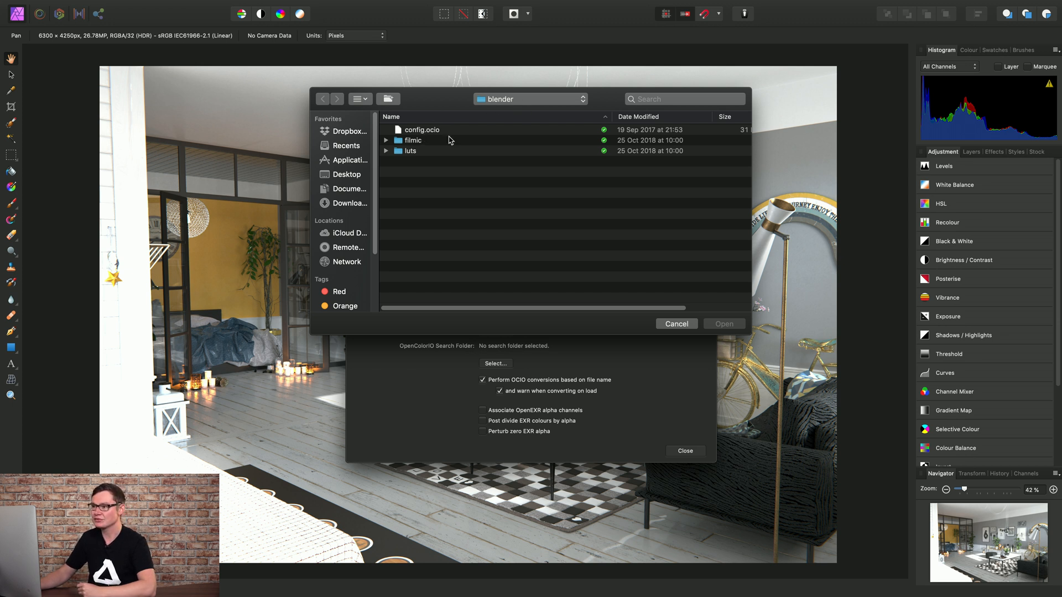
pyautogui.moveTo(486, 107)
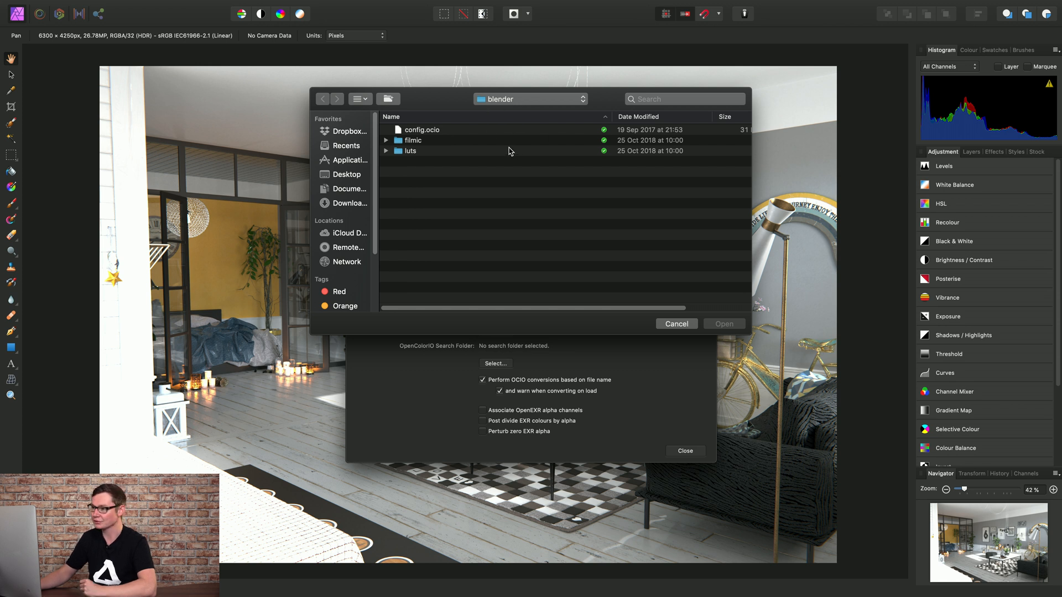
pyautogui.click(421, 129)
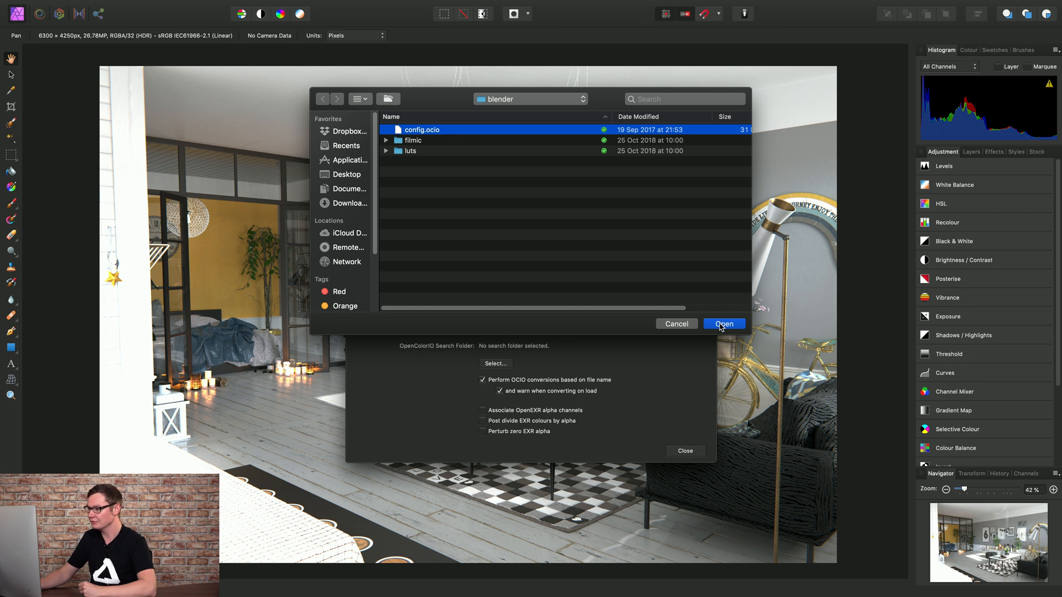
pyautogui.click(721, 323)
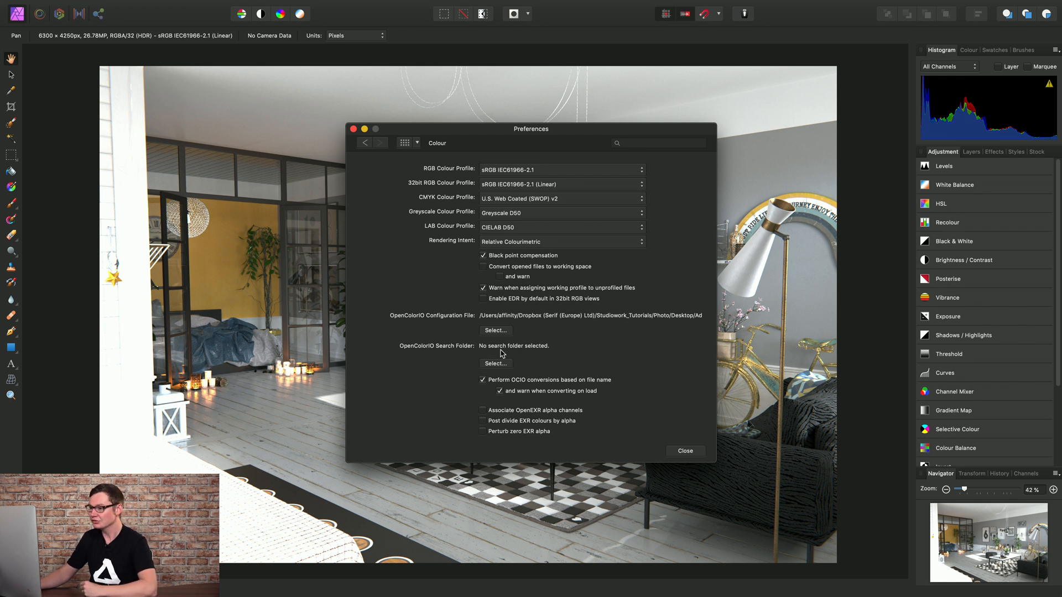
pyautogui.moveTo(499, 368)
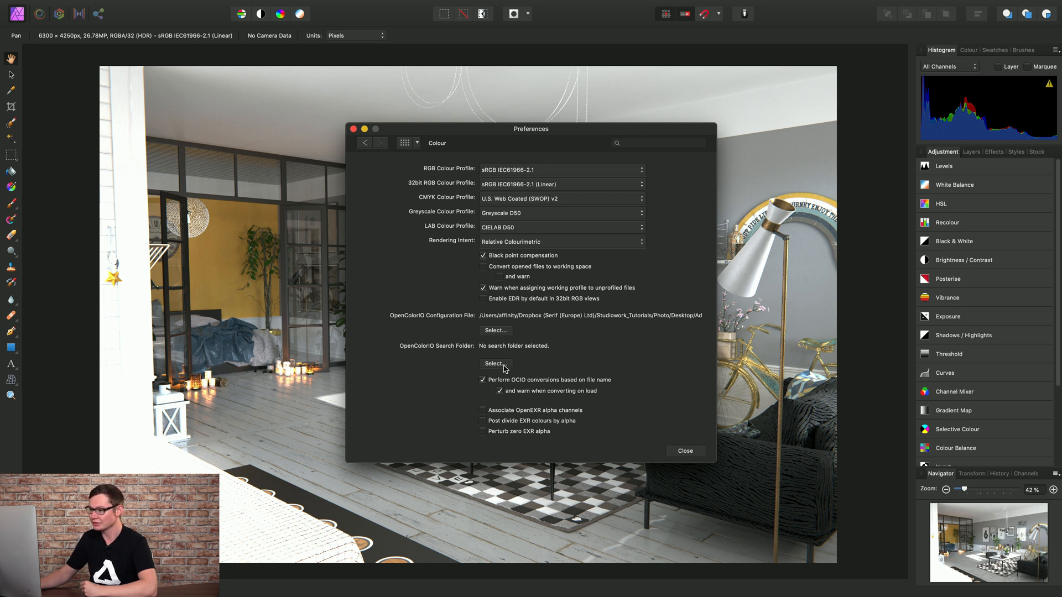
# Step: Set the blender folder as the OpenColorIO search folder and restart Affinity Photo
pyautogui.click(495, 363)
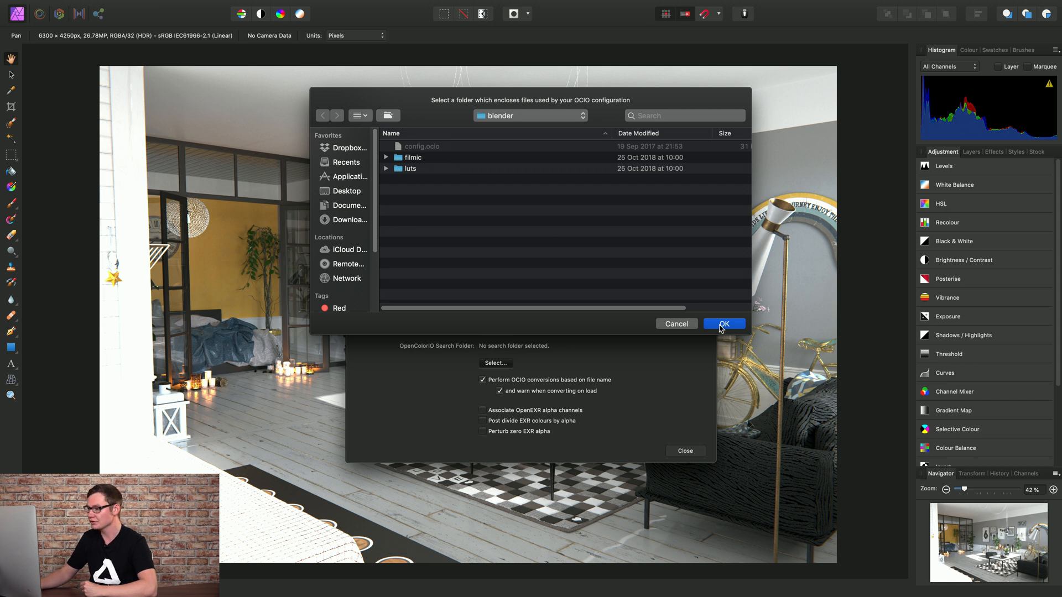
pyautogui.click(723, 324)
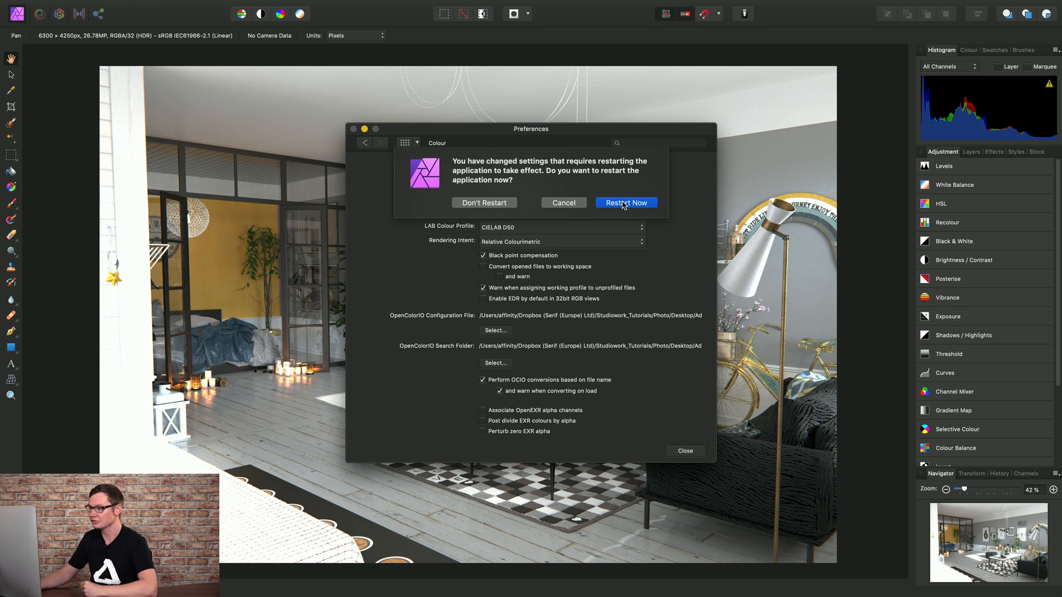
pyautogui.click(625, 202)
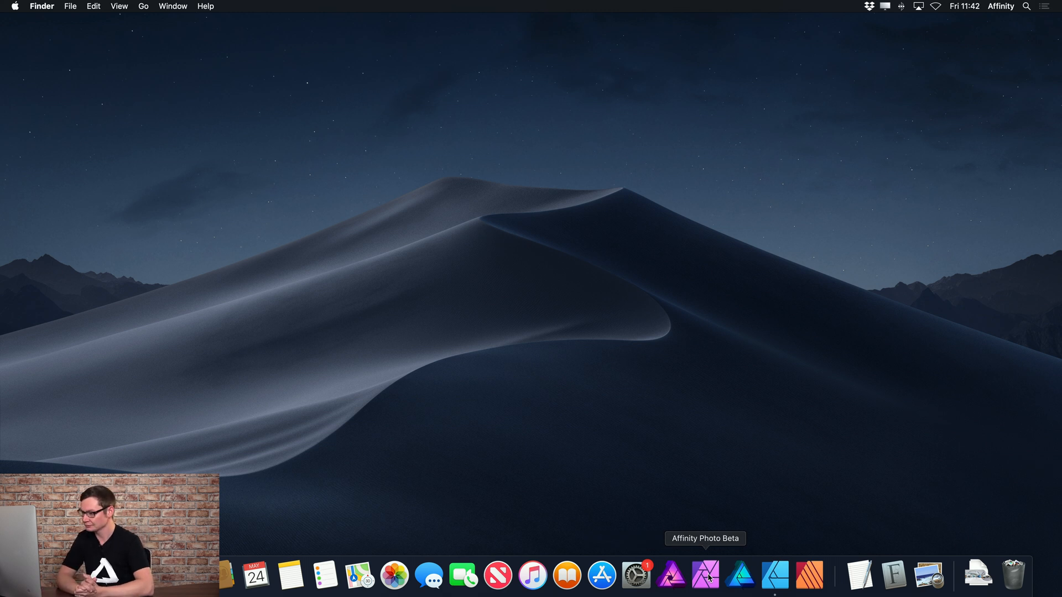
# Step: After relaunch, close the preferences and reopen the AI48_03_single.exr interior render
pyautogui.click(704, 576)
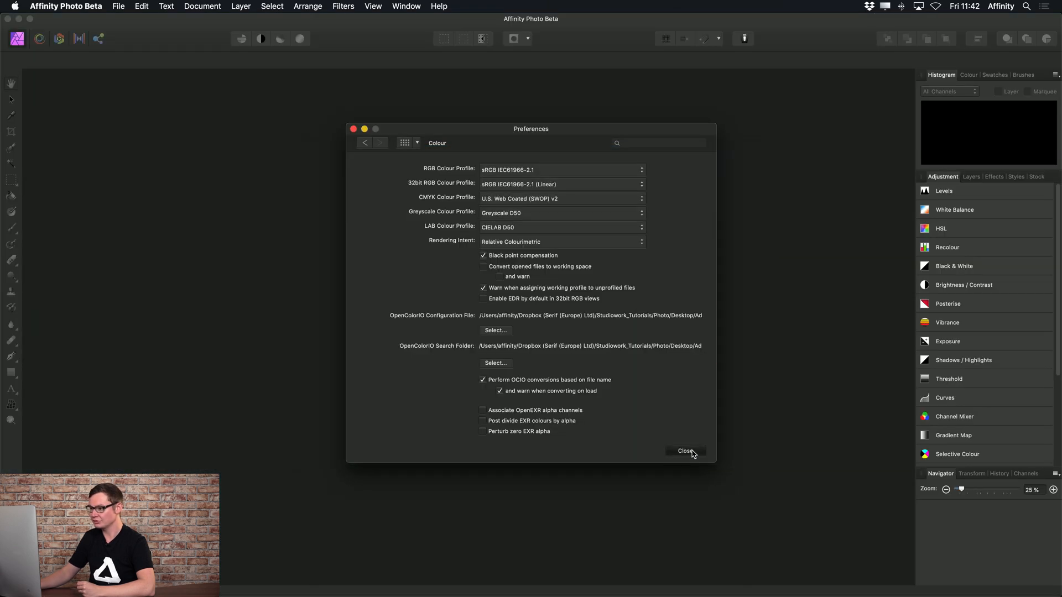
pyautogui.click(685, 452)
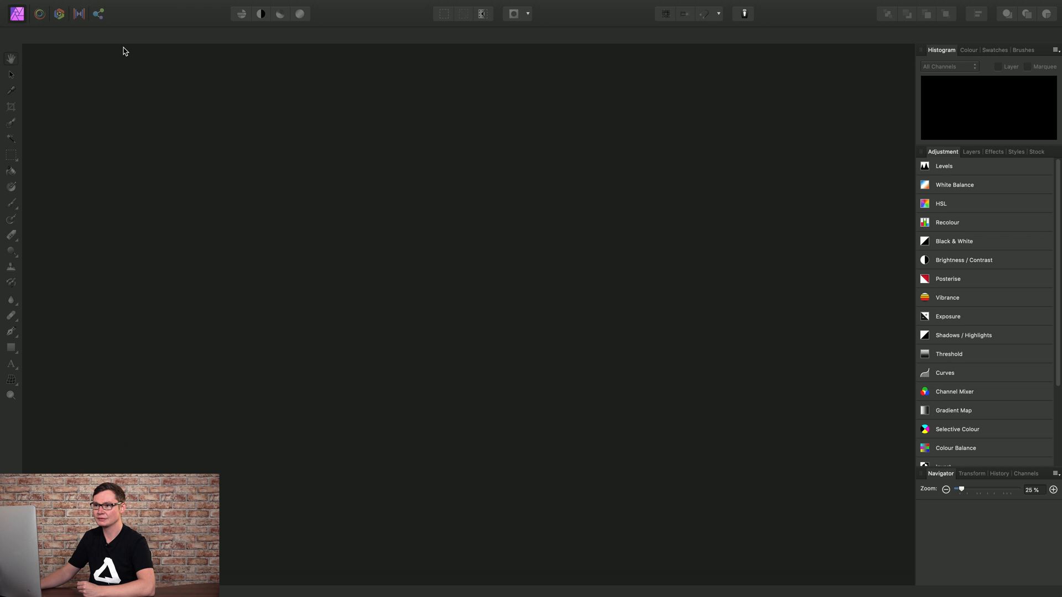
pyautogui.click(118, 6)
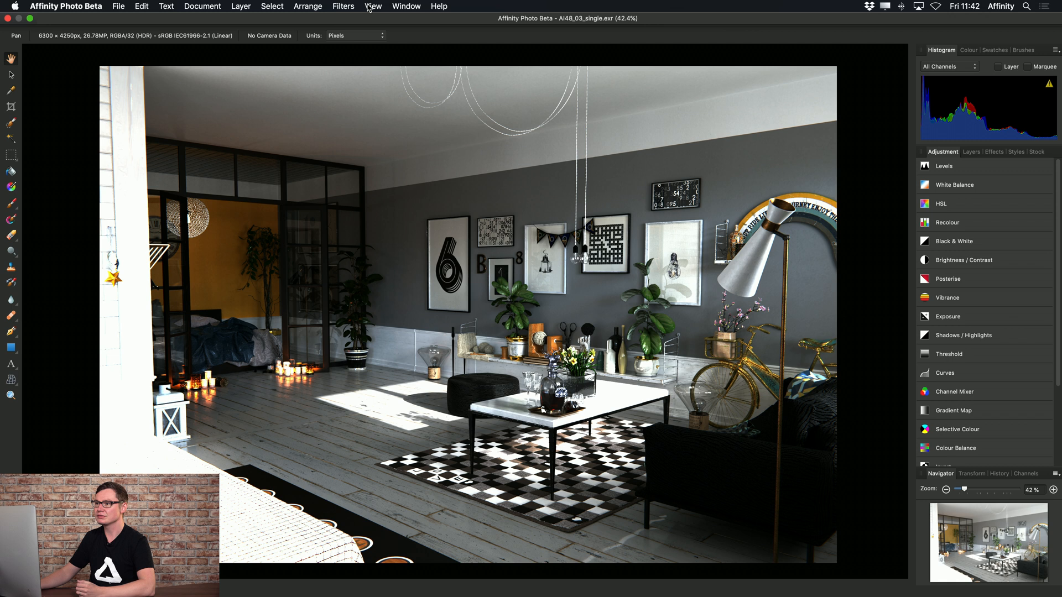
# Step: Show the 32-bit Preview panel via View > Studio and select the ICC display transform
pyautogui.click(372, 7)
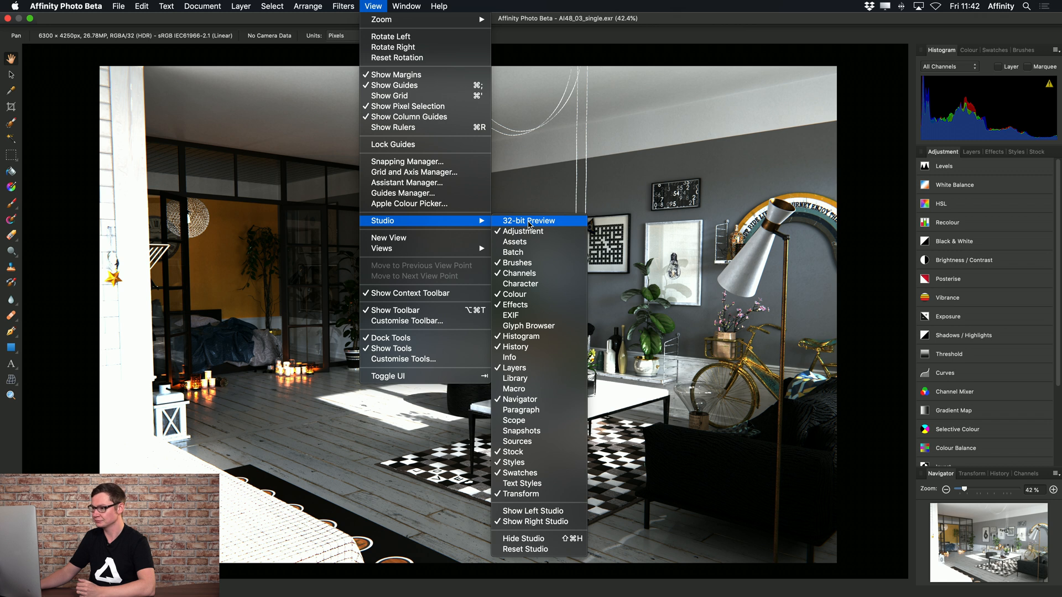
pyautogui.click(529, 220)
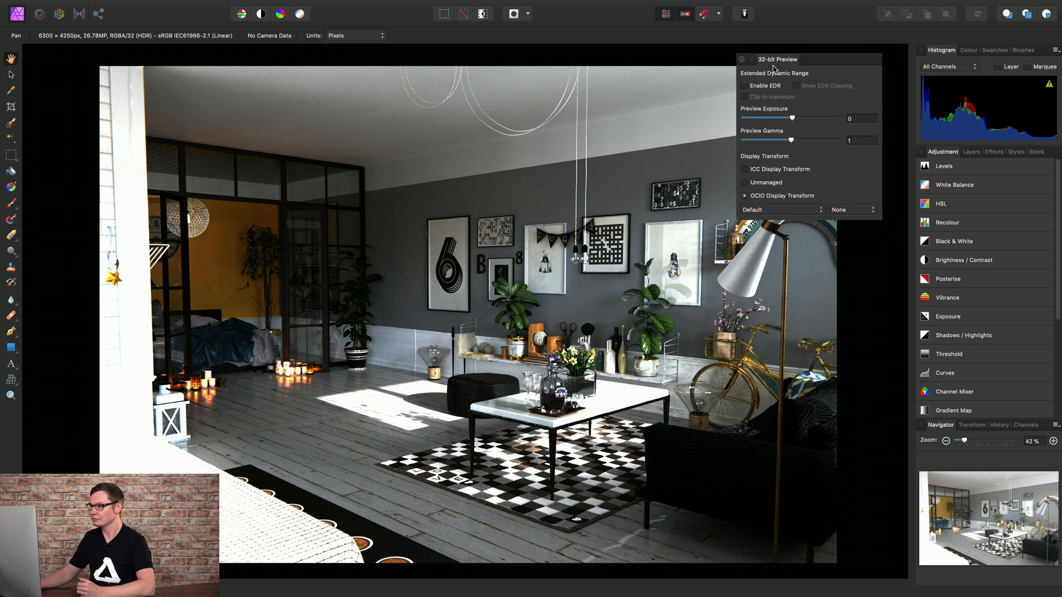
pyautogui.moveTo(776, 172)
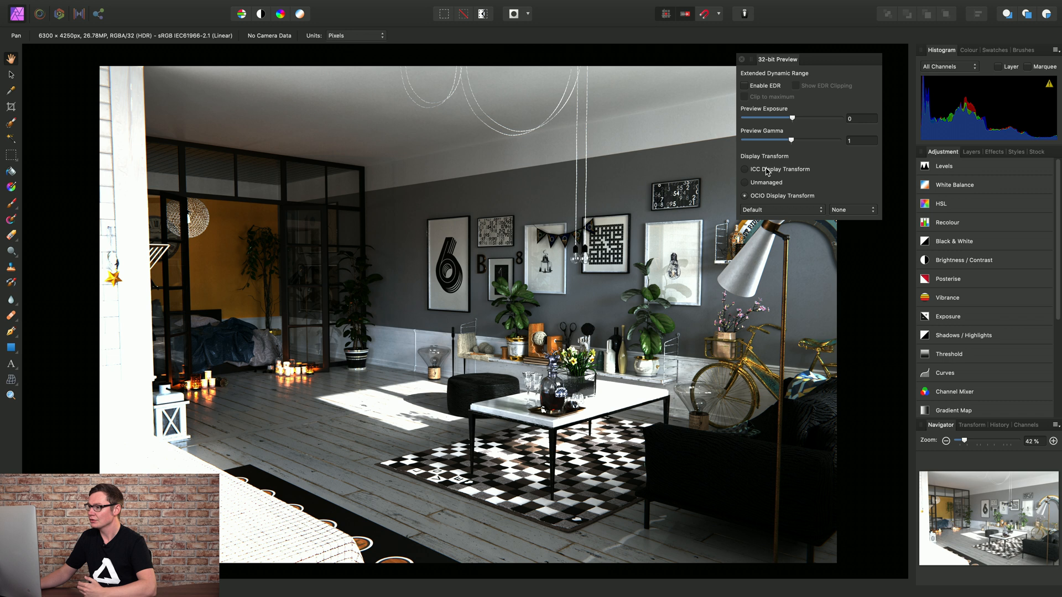
pyautogui.click(745, 169)
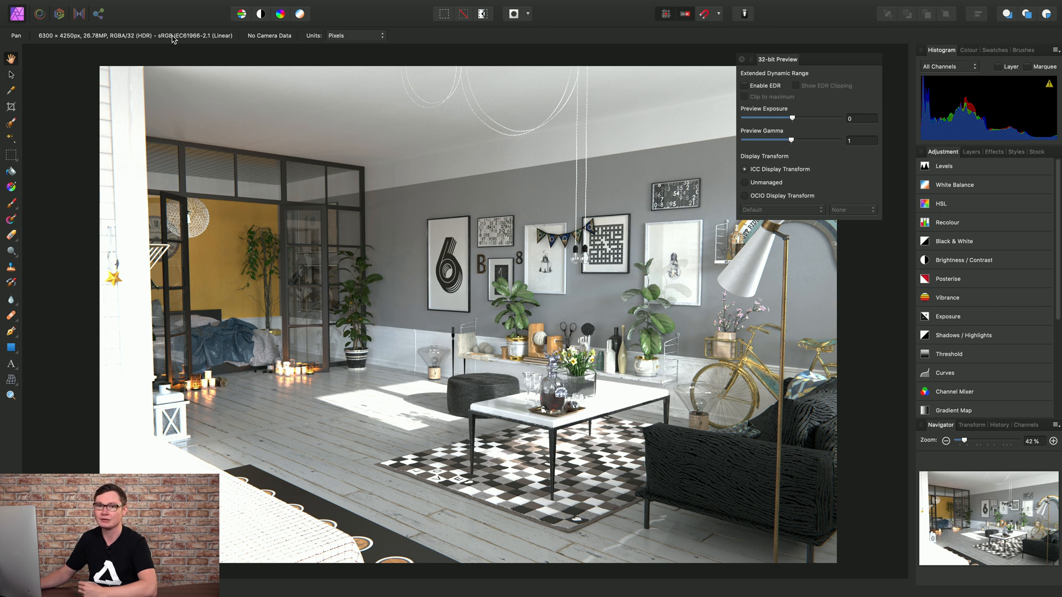
pyautogui.moveTo(591, 182)
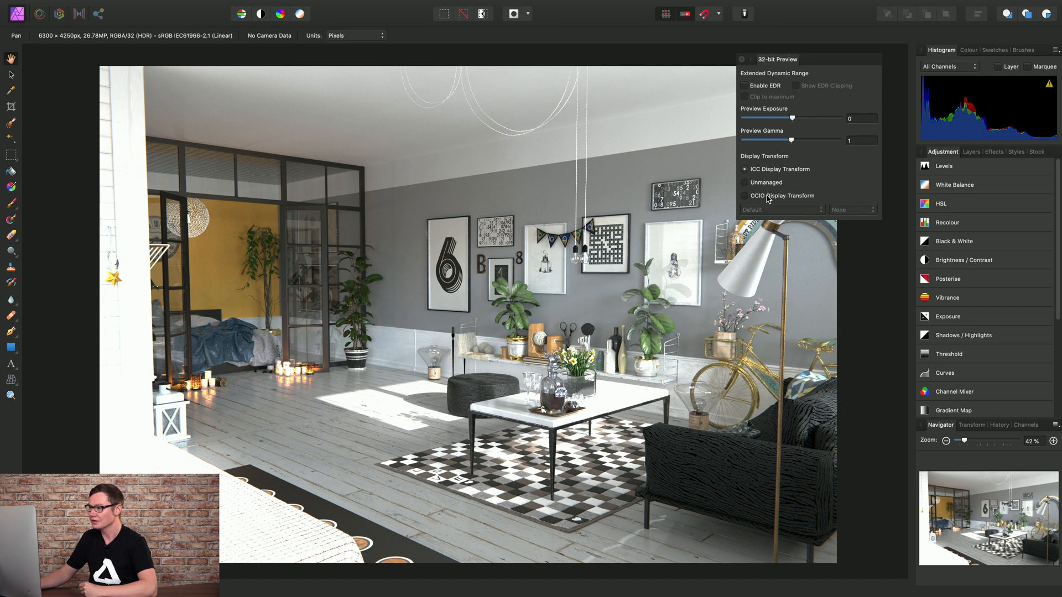
pyautogui.click(745, 196)
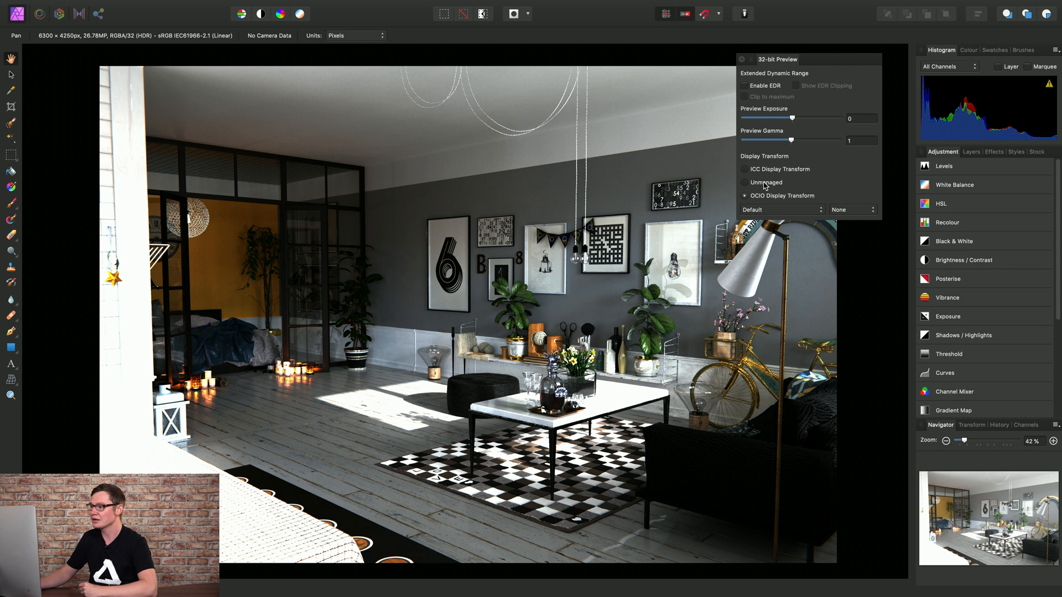
pyautogui.click(745, 182)
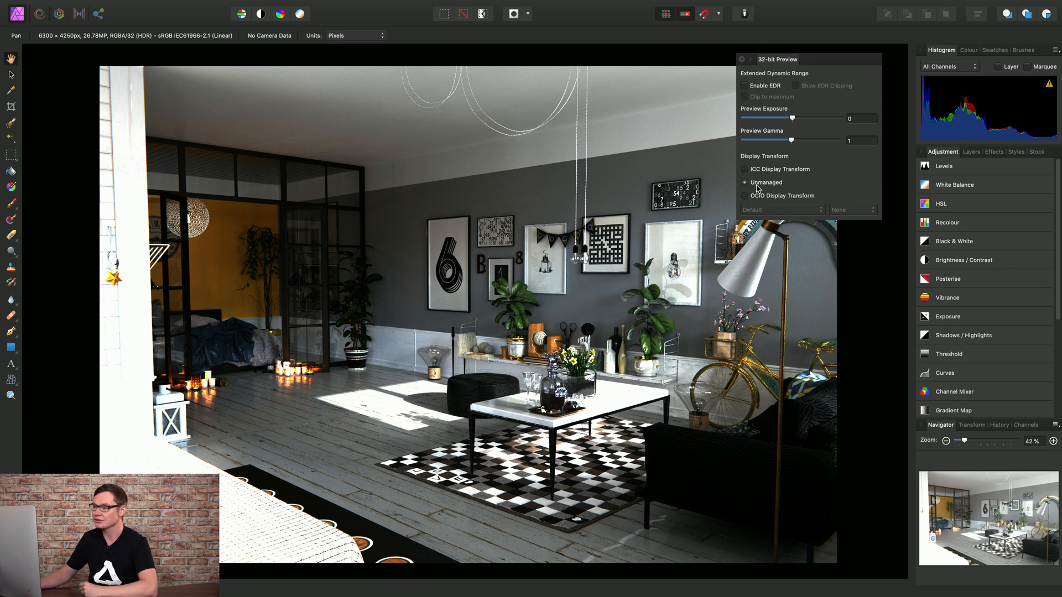
pyautogui.click(745, 195)
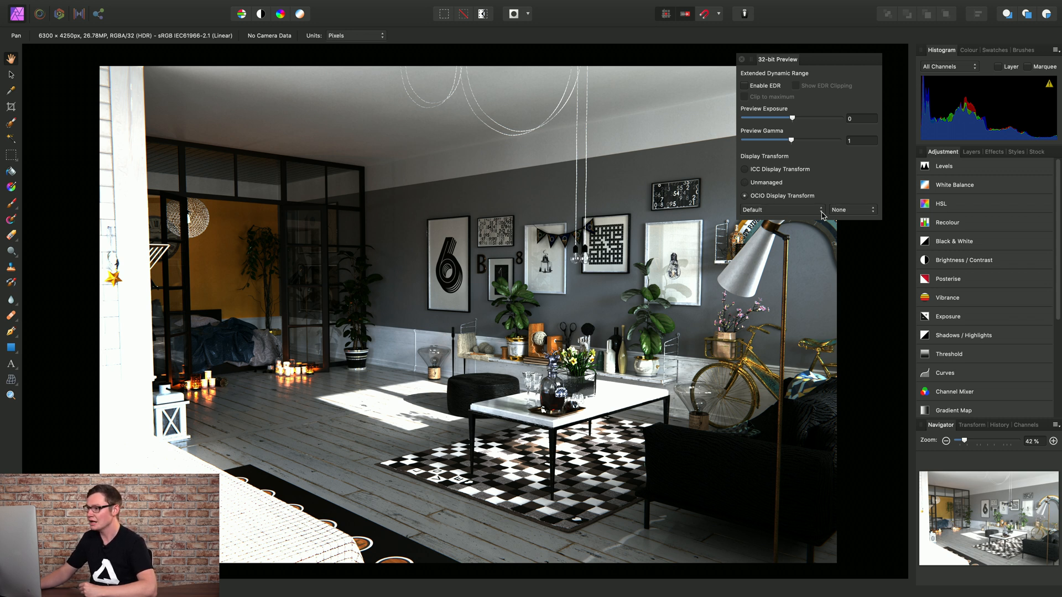
pyautogui.moveTo(856, 211)
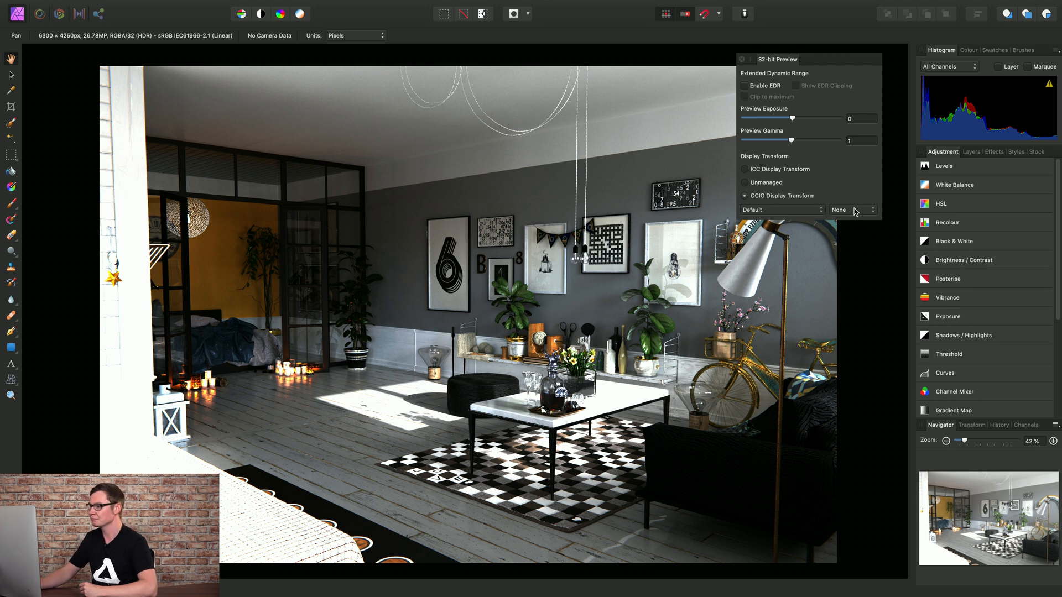
# Step: Set the OCIO device transform in the 32-bit Preview panel to sRGB
pyautogui.click(854, 209)
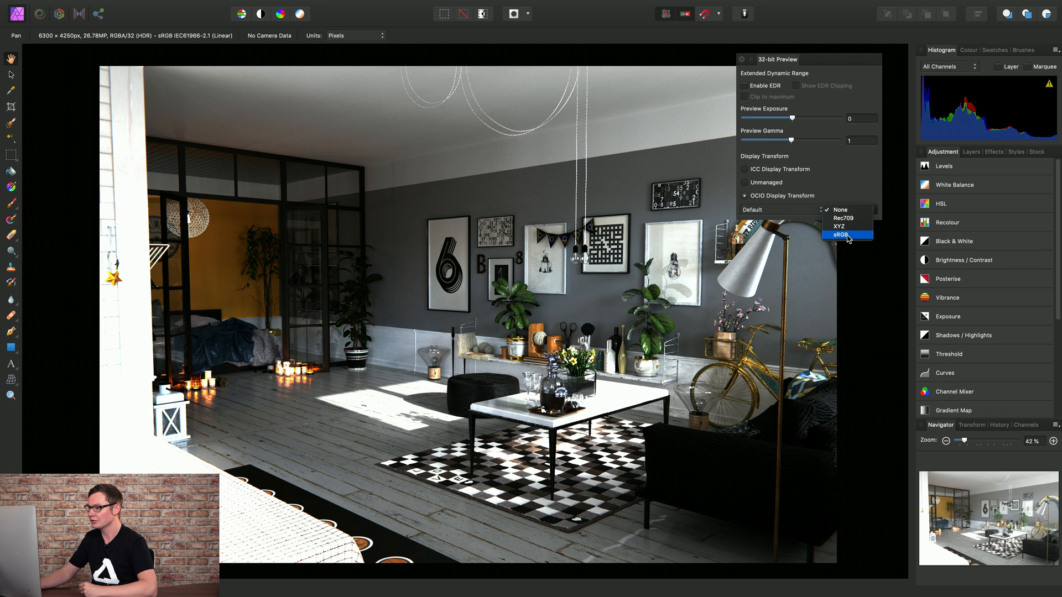
pyautogui.click(842, 235)
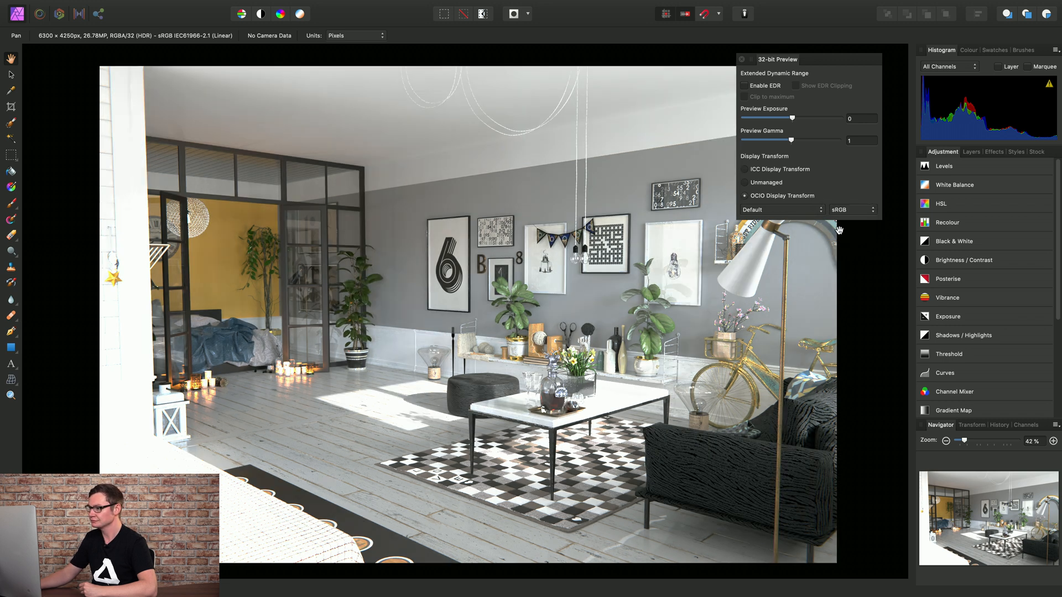
pyautogui.moveTo(799, 213)
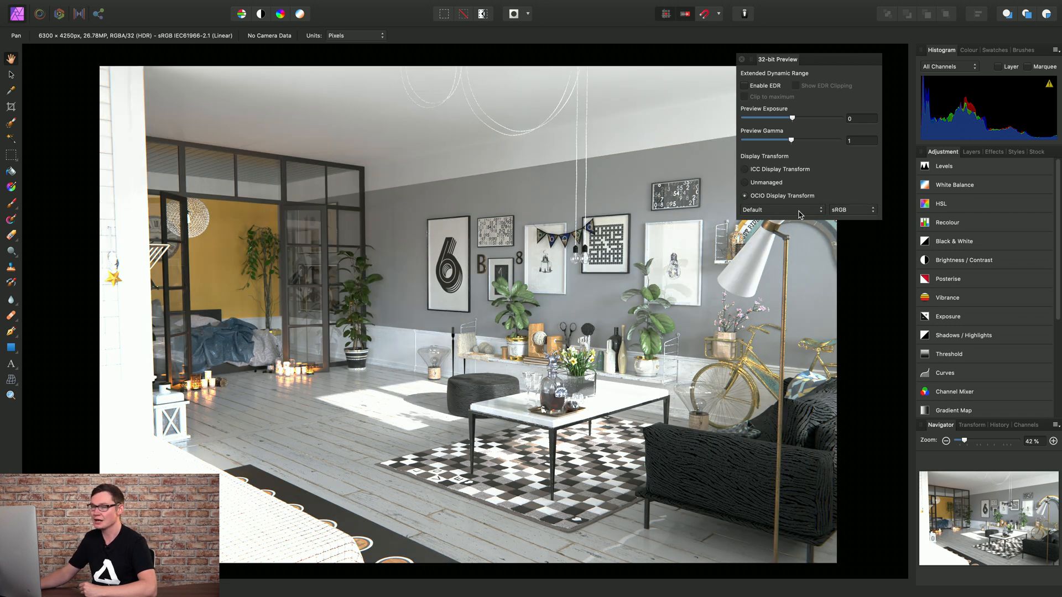
# Step: Change the OCIO view in the 32-bit Preview panel from Default to Filmic
pyautogui.click(781, 209)
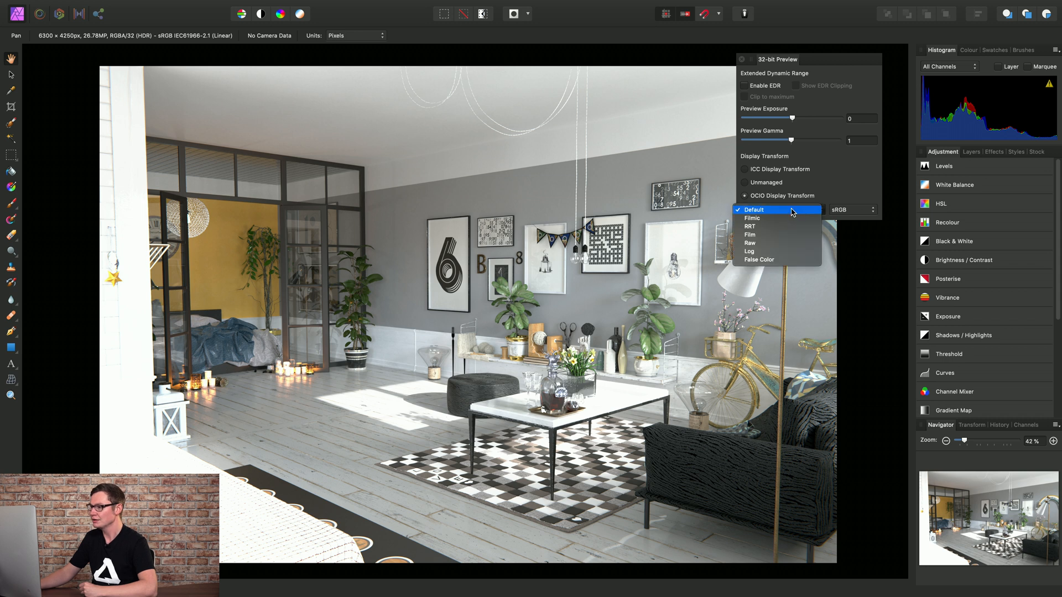
pyautogui.moveTo(765, 218)
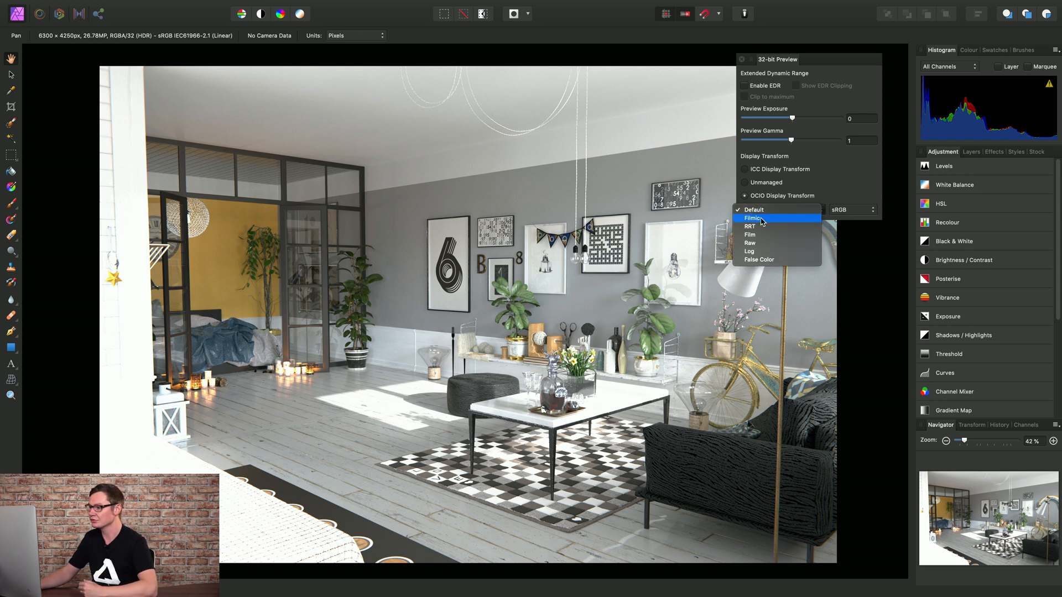
pyautogui.click(753, 217)
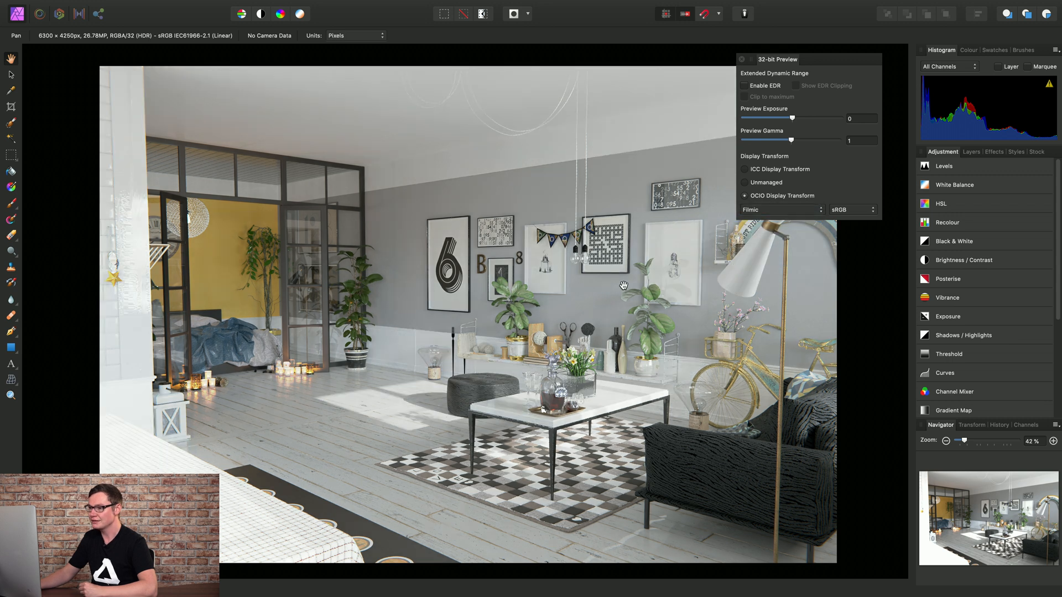
pyautogui.moveTo(465, 272)
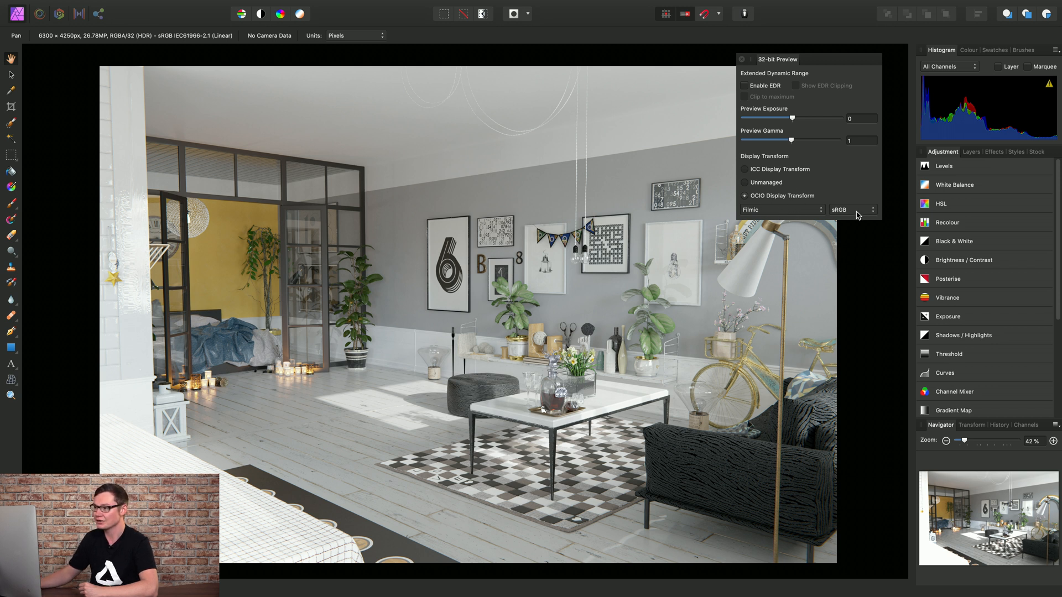
pyautogui.moveTo(754, 311)
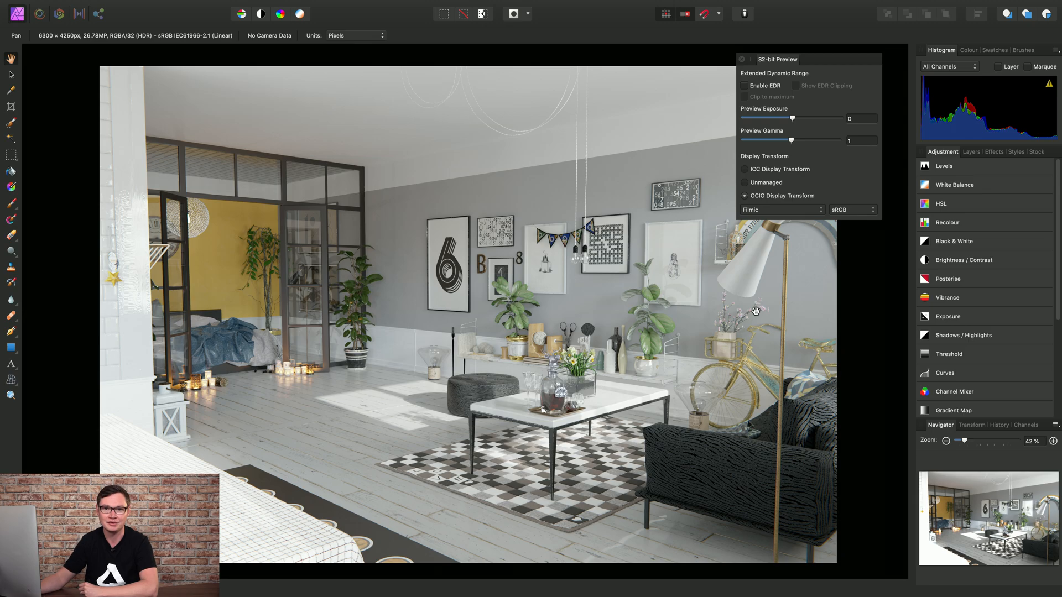